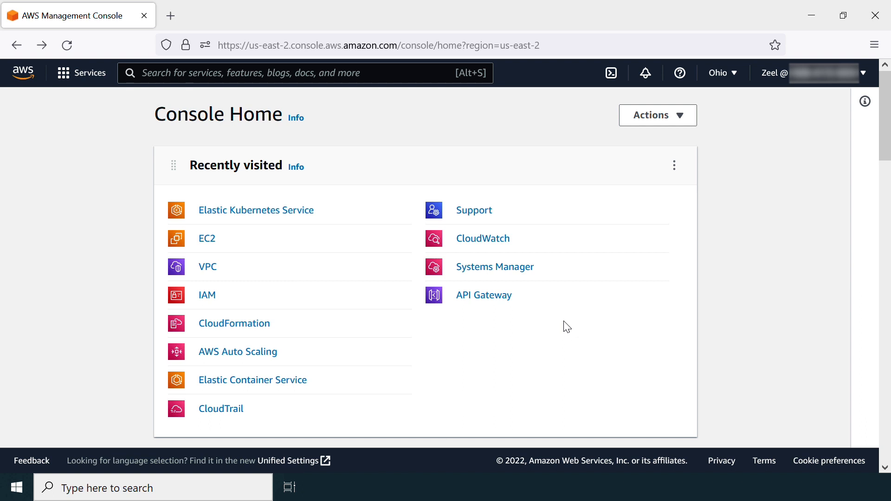
pyautogui.moveTo(256, 210)
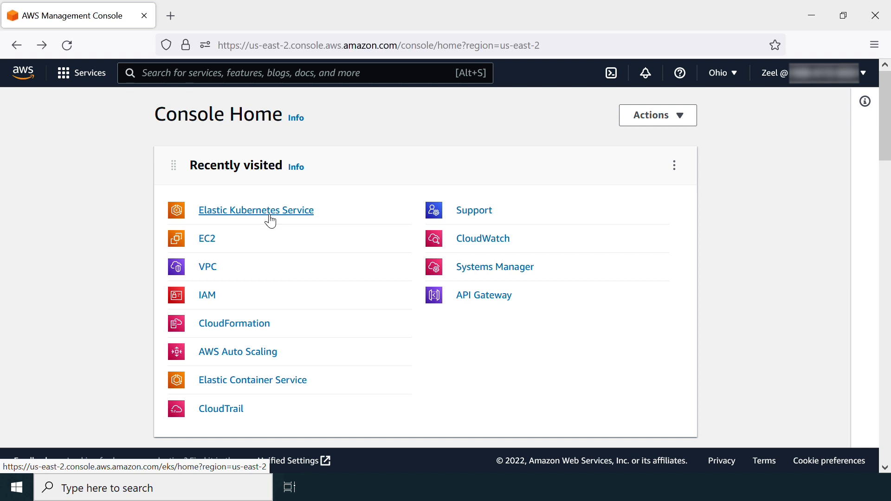
# Go to eksdemocluster's Networking configuration in EKS and follow the first subnet link into VPC
pyautogui.click(255, 210)
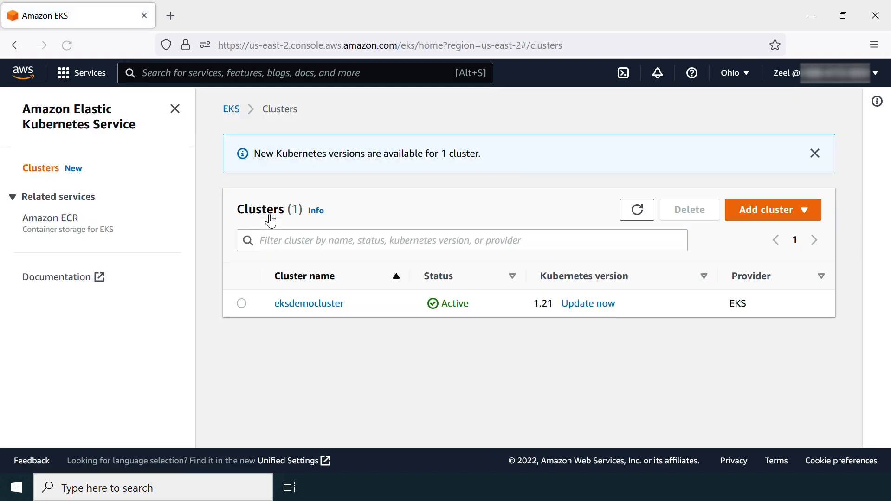
pyautogui.moveTo(327, 365)
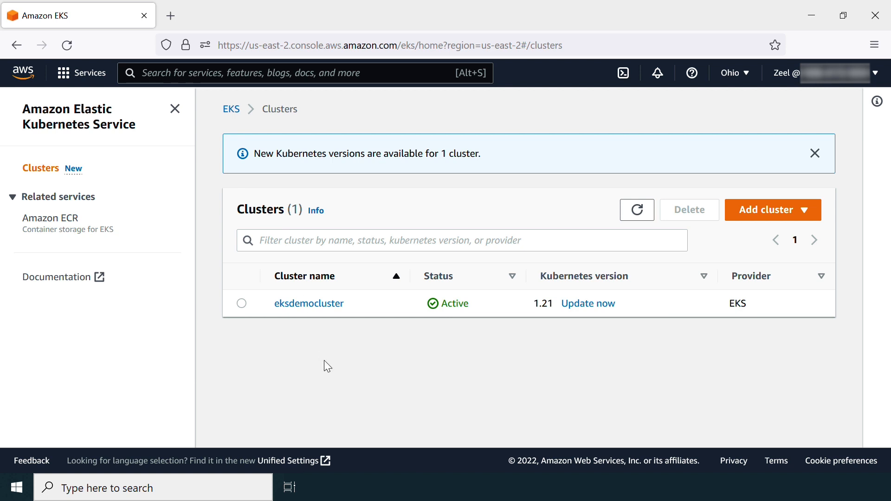
pyautogui.click(309, 303)
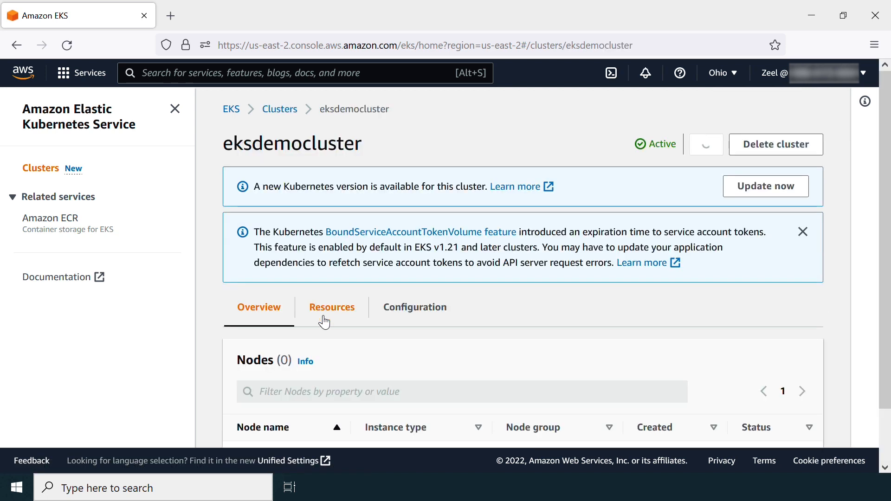
pyautogui.click(705, 144)
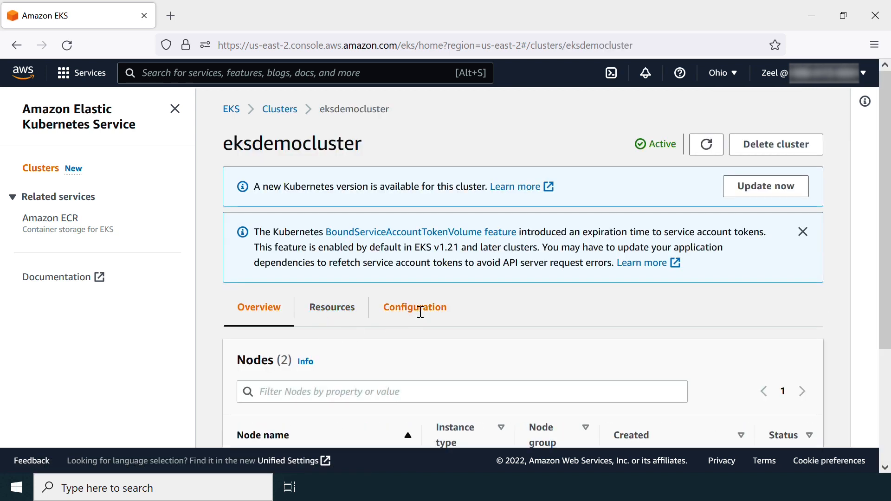
pyautogui.click(415, 307)
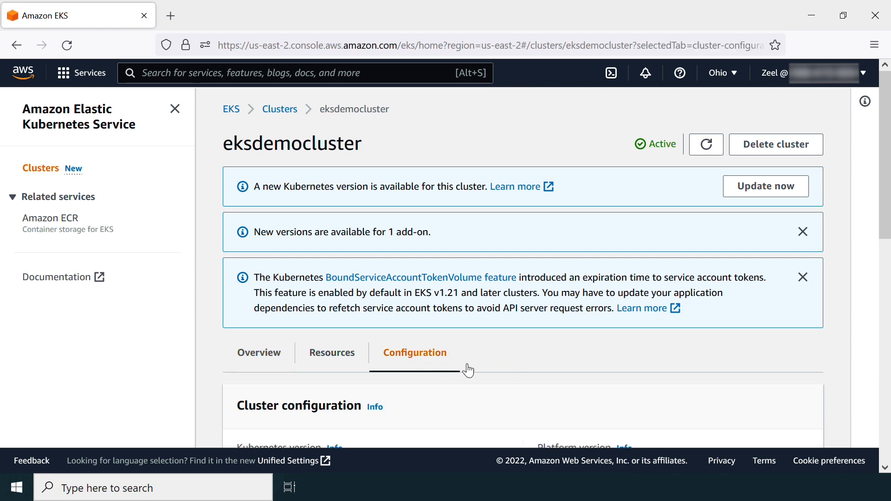
pyautogui.scroll(-3)
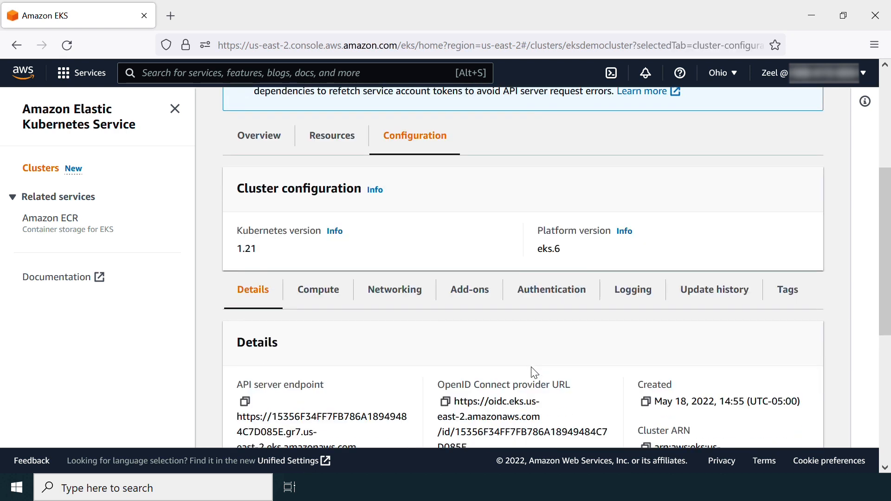
pyautogui.click(395, 290)
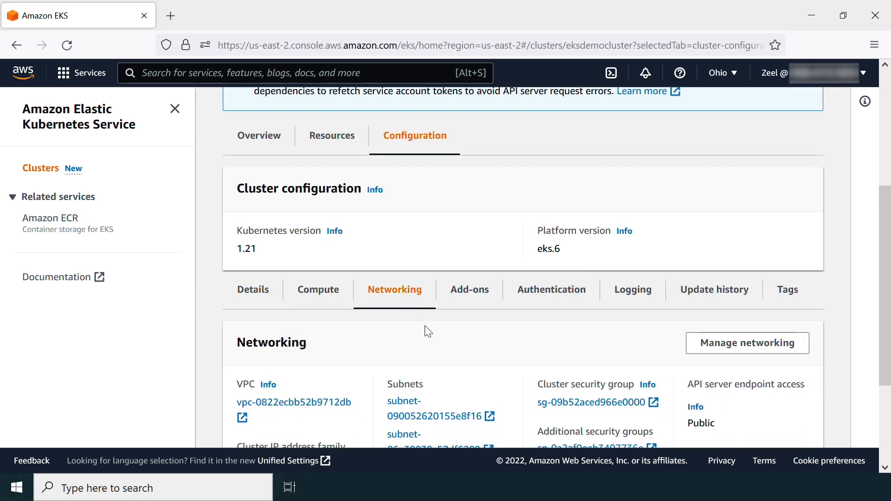
pyautogui.scroll(-3)
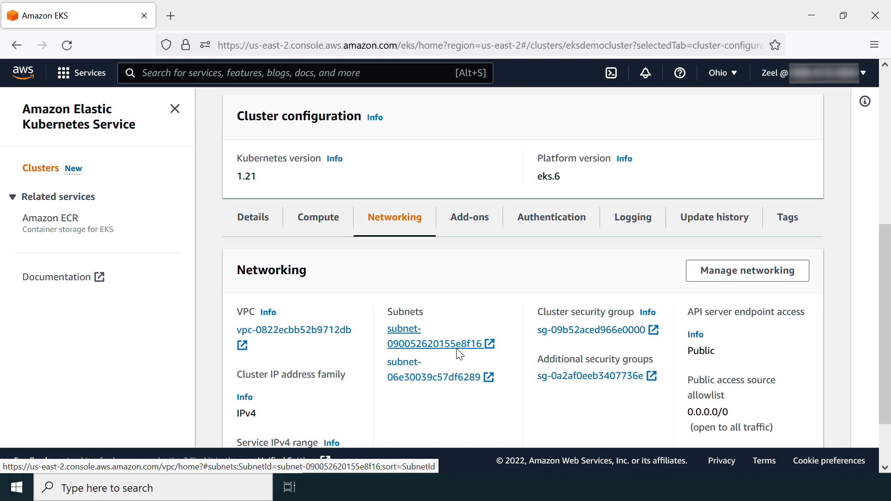
pyautogui.click(429, 369)
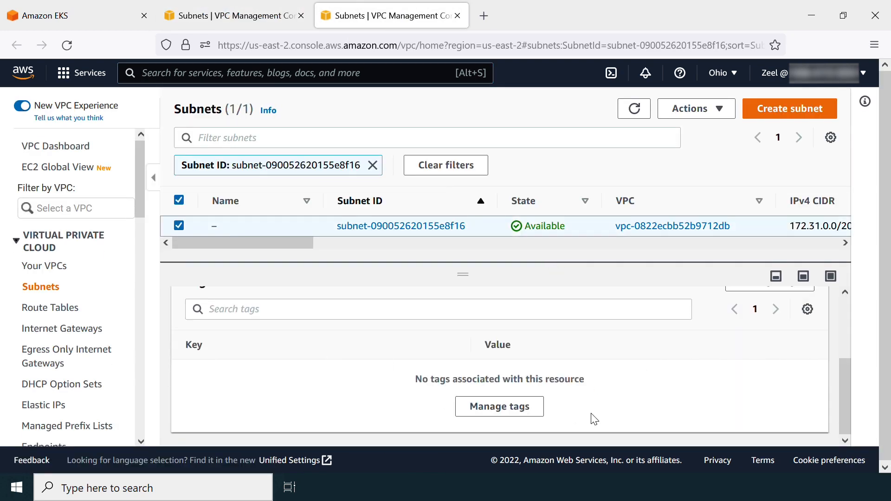
# Check the second cluster subnet's Tags tab and confirm it has no tags
pyautogui.click(233, 16)
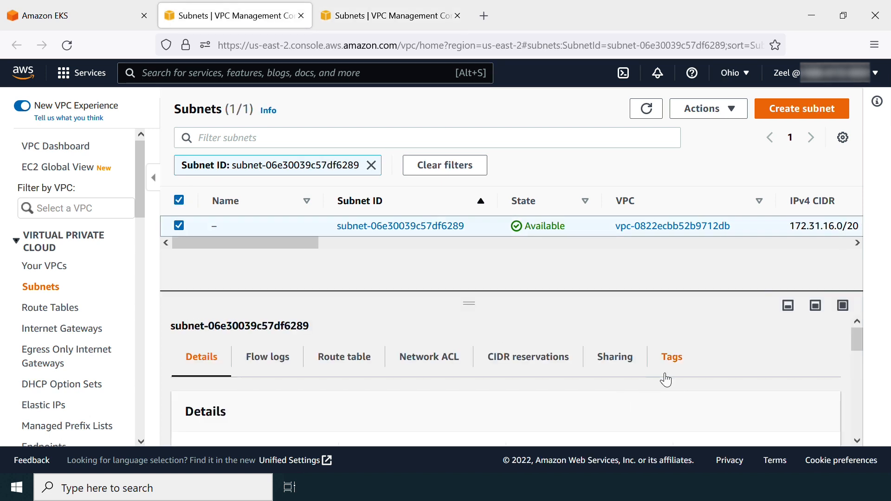
pyautogui.click(671, 356)
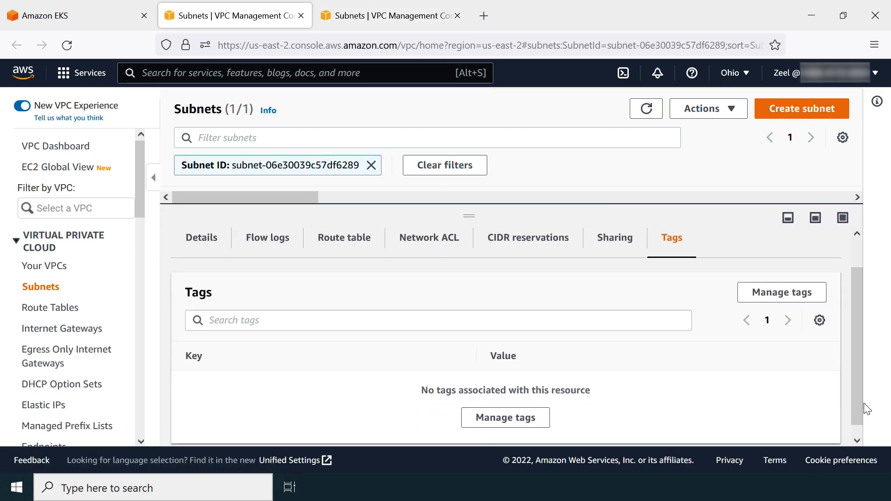
pyautogui.moveTo(723, 404)
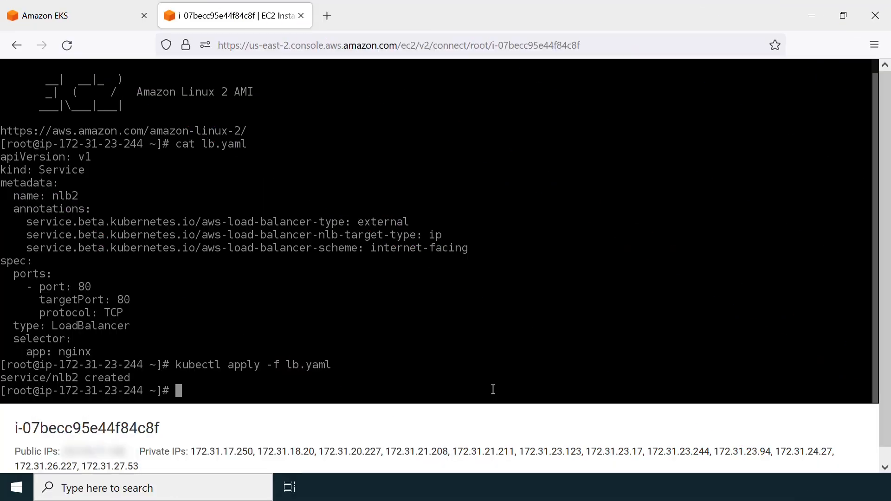
# Run kubectl describe svc nlb2, then clear the terminal
pyautogui.write('kubectl de')
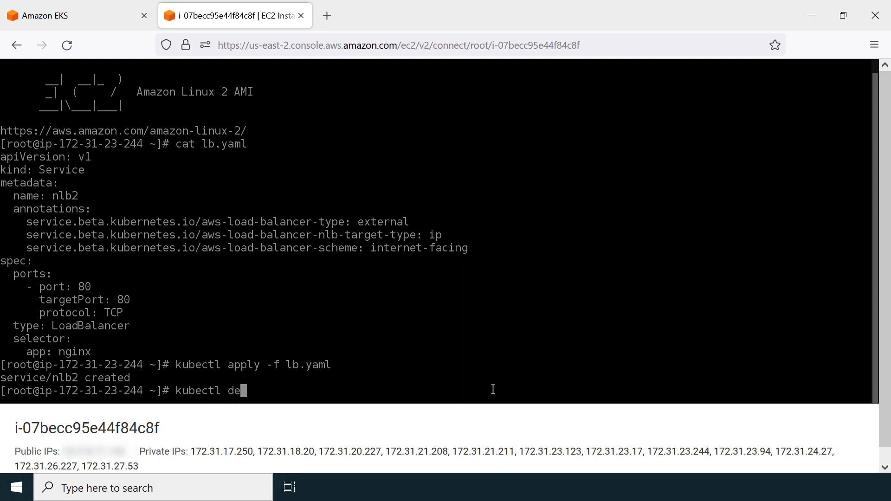
pyautogui.write('scribe svc nlb')
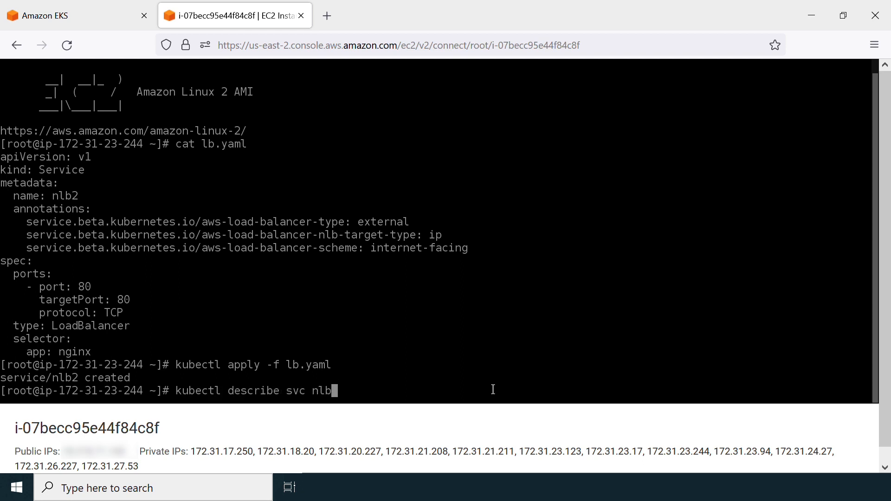
pyautogui.press('Return')
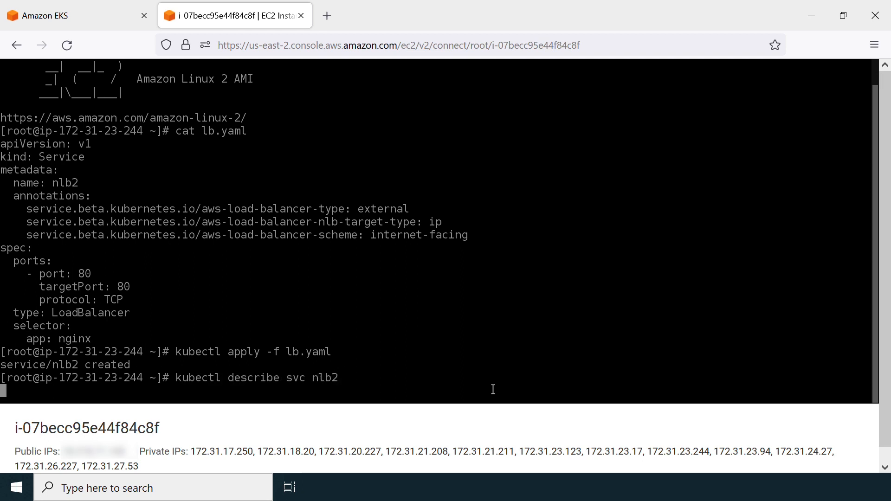
pyautogui.press('Return')
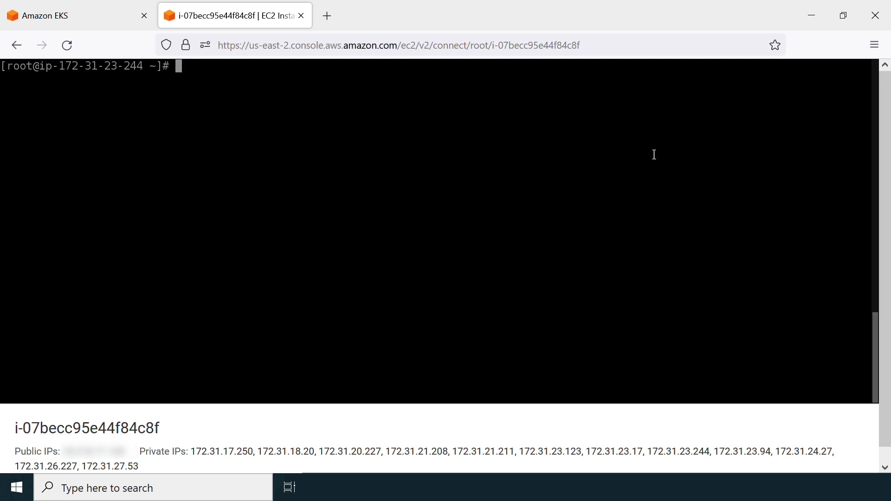
# List kube-system pods, then print logs of aws-load-balancer-controller-6cbd6c765-vxg84 in kube-system
pyautogui.write('kubectl get pods -n k')
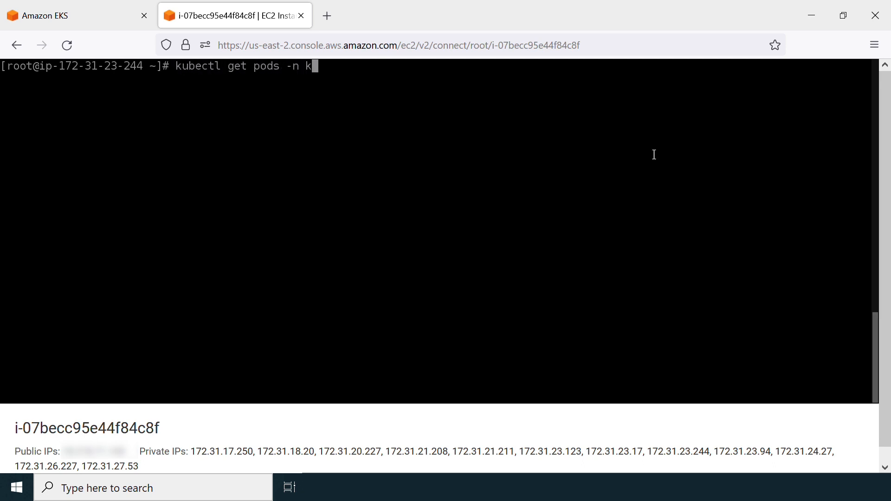
pyautogui.press('Return')
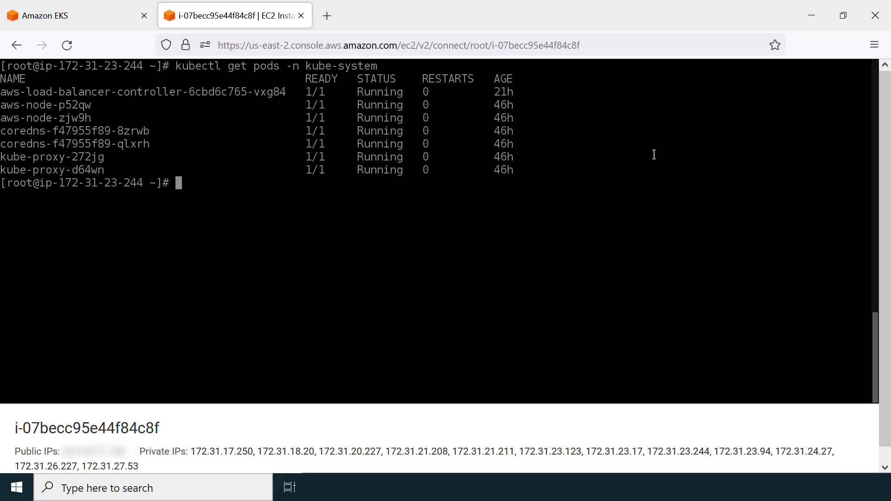
pyautogui.write('kubectl l')
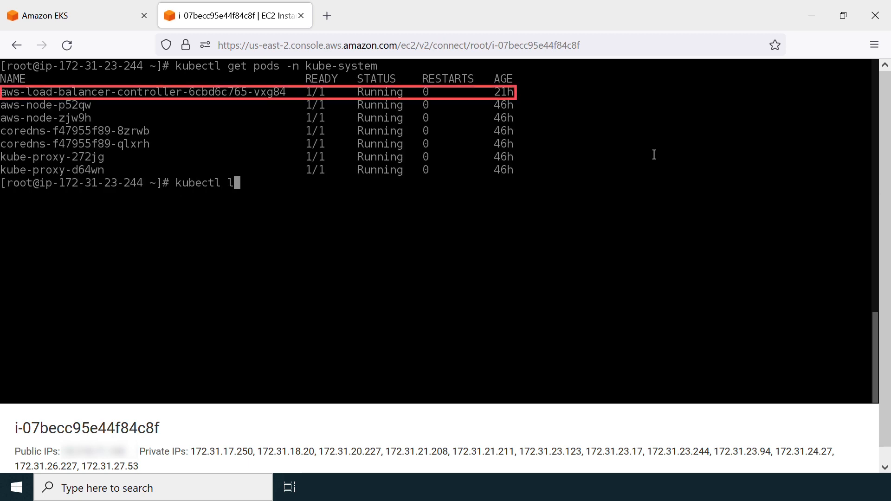
pyautogui.write('ogs aws-load-b')
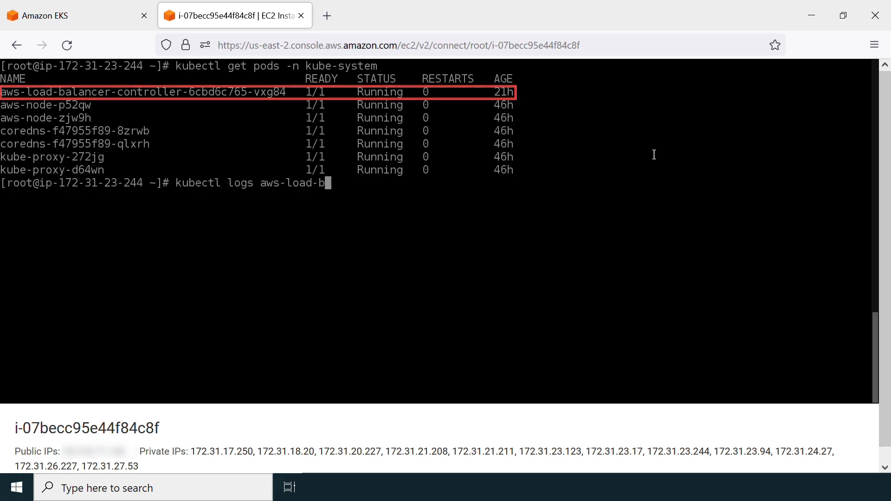
pyautogui.write('alancer-controller-')
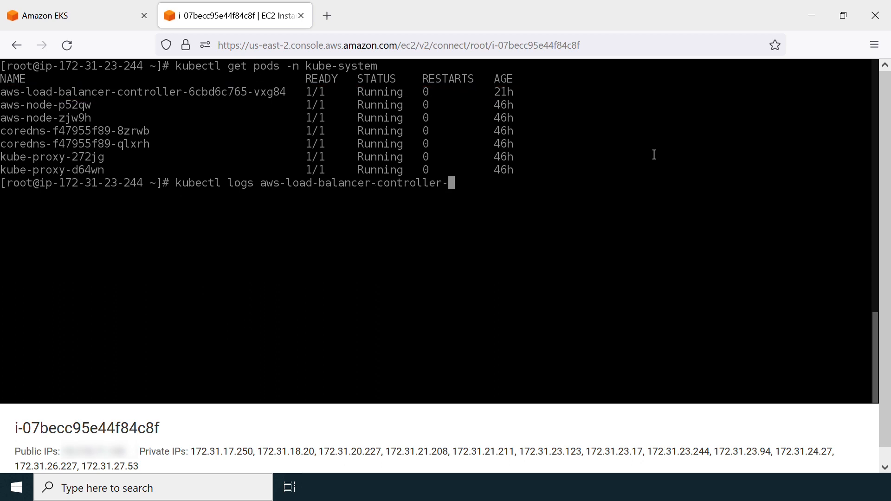
pyautogui.write('6cbd')
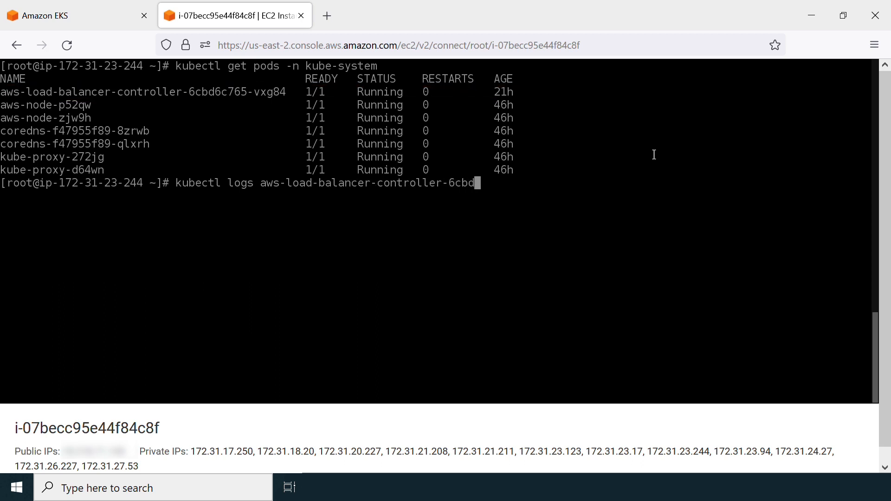
pyautogui.write('6c765-')
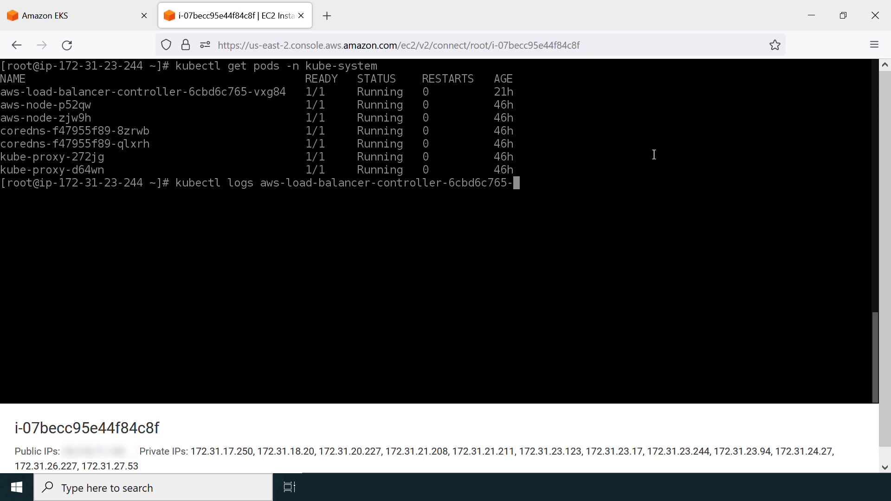
pyautogui.write('vxg84 -n kube-')
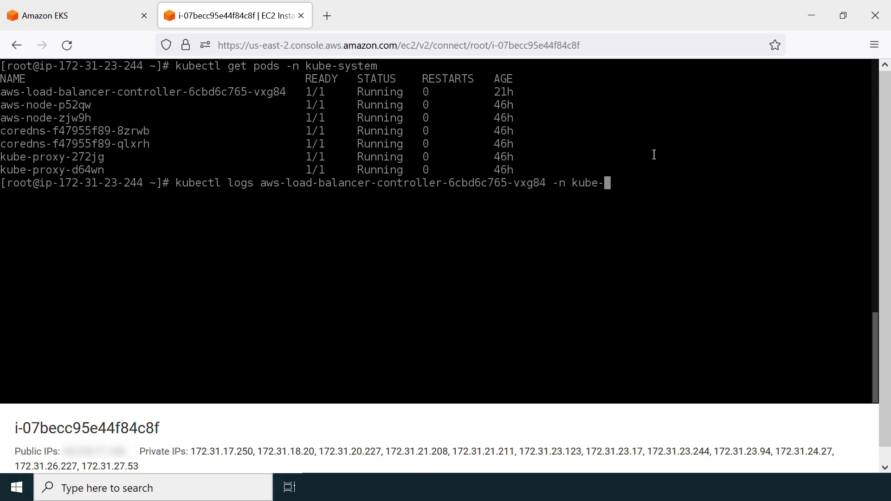
pyautogui.press('Return')
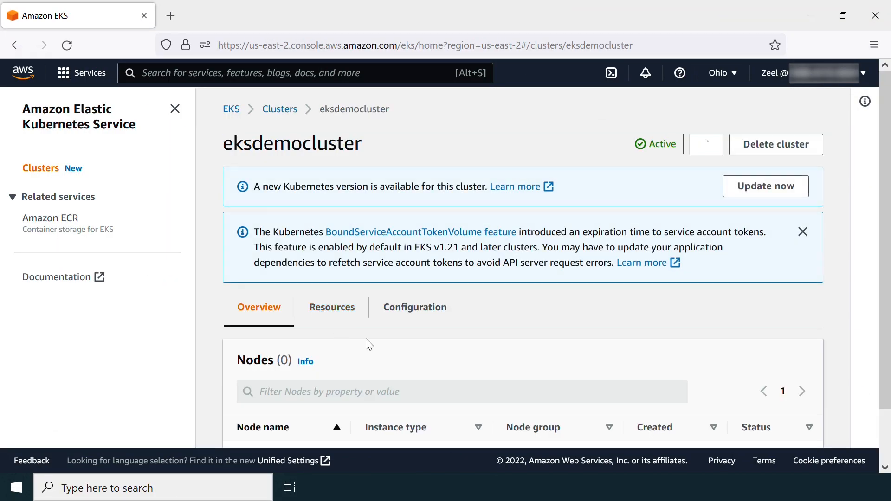
pyautogui.click(414, 307)
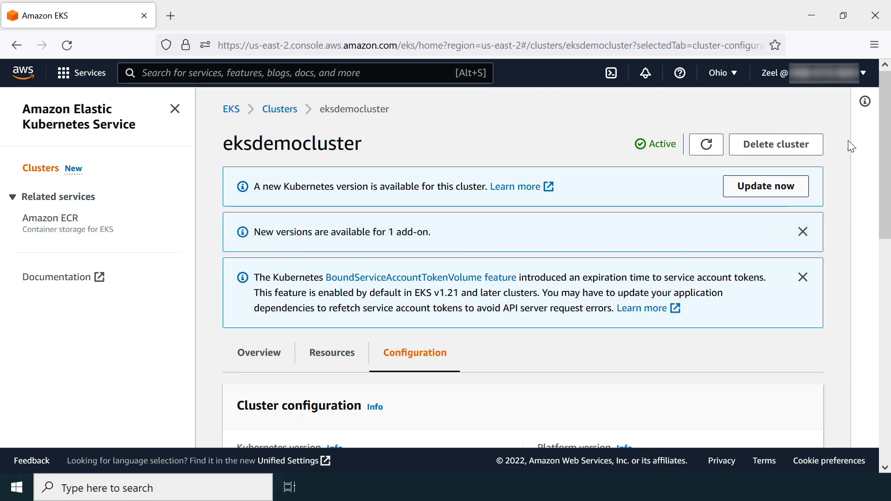
pyautogui.scroll(-3)
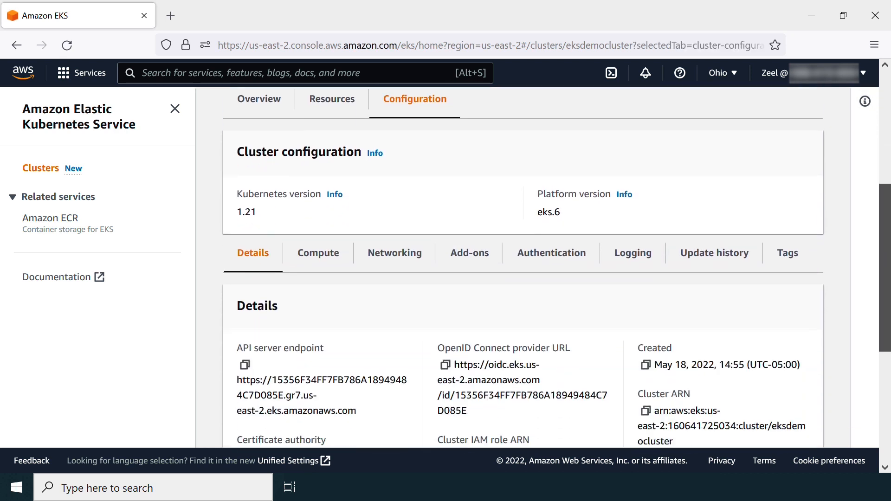
pyautogui.click(394, 253)
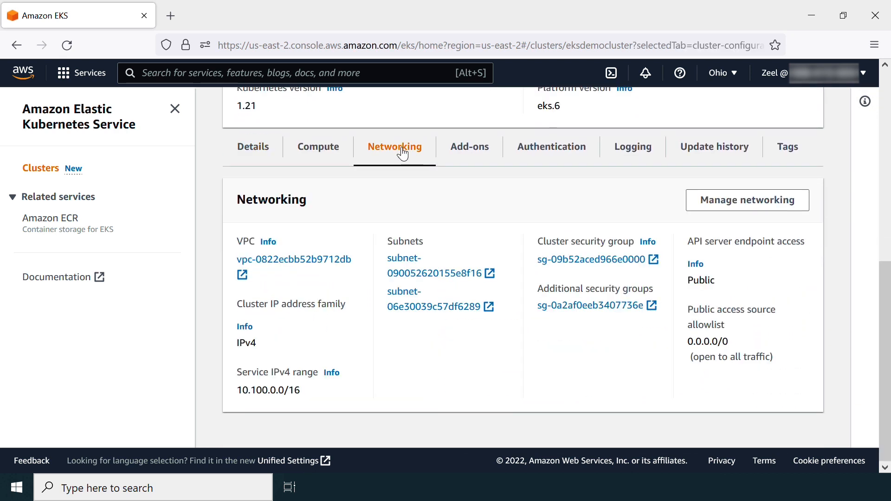
pyautogui.click(433, 265)
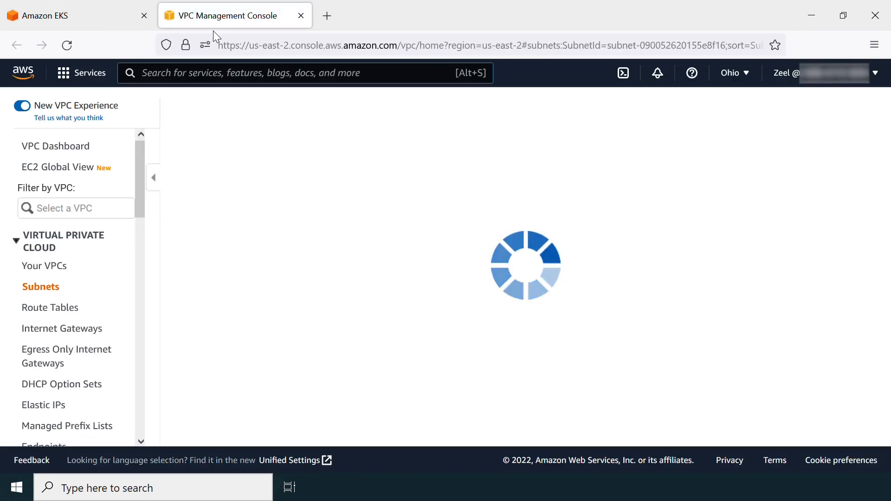
pyautogui.moveTo(260, 124)
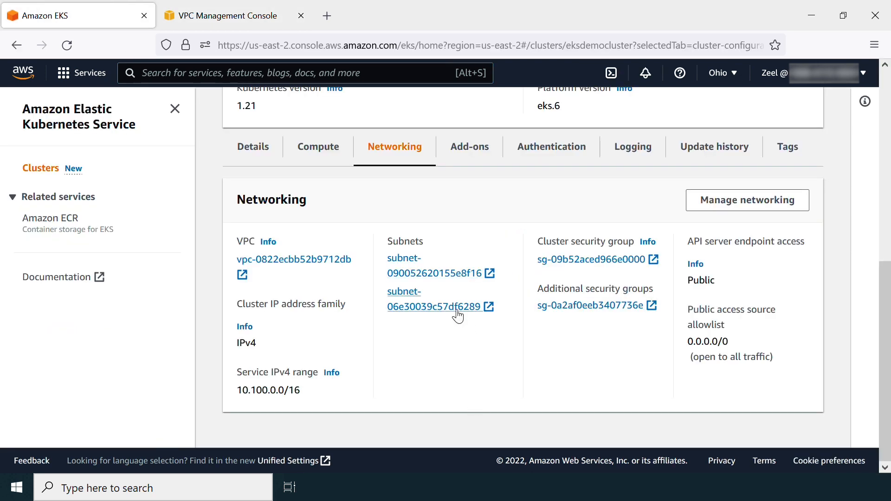
pyautogui.click(435, 266)
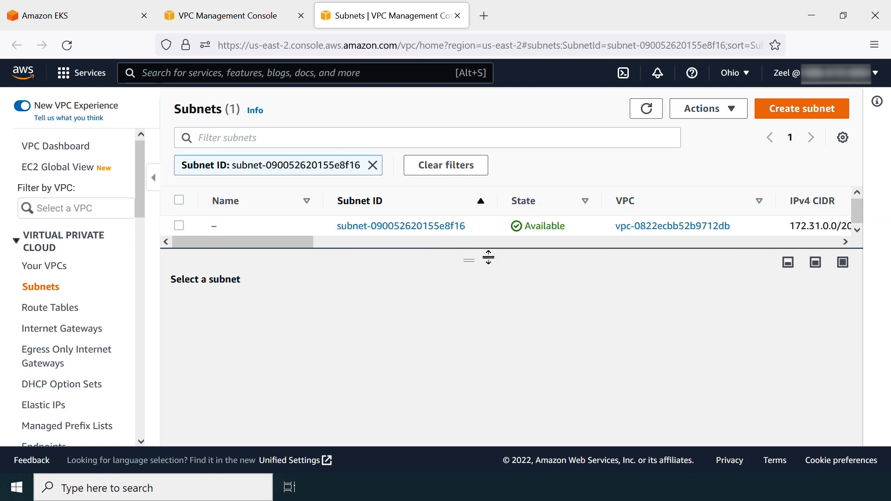
pyautogui.click(178, 226)
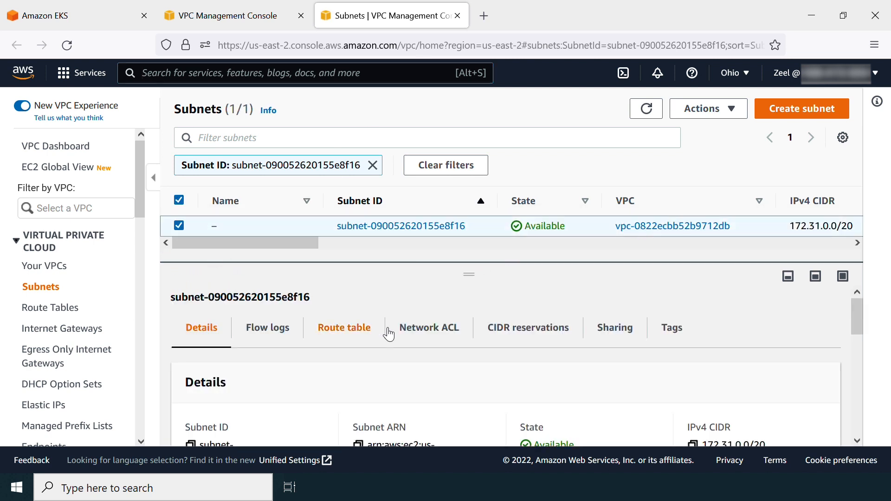
pyautogui.click(671, 328)
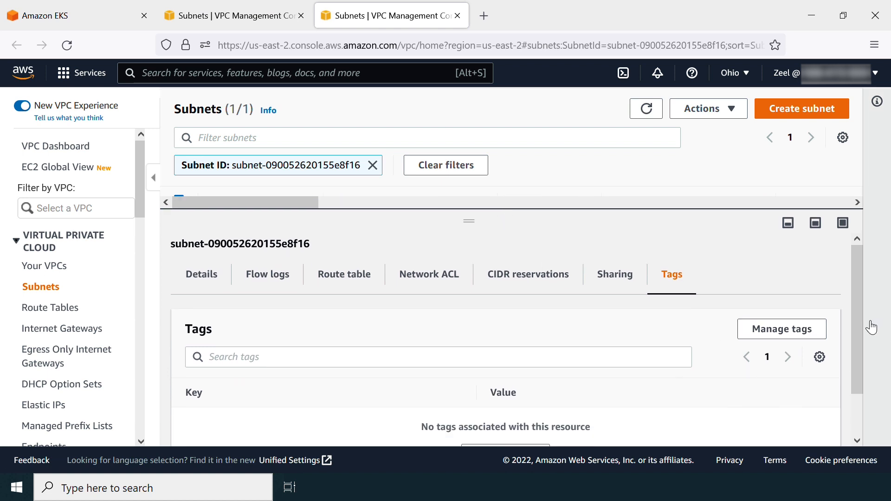
pyautogui.scroll(-3)
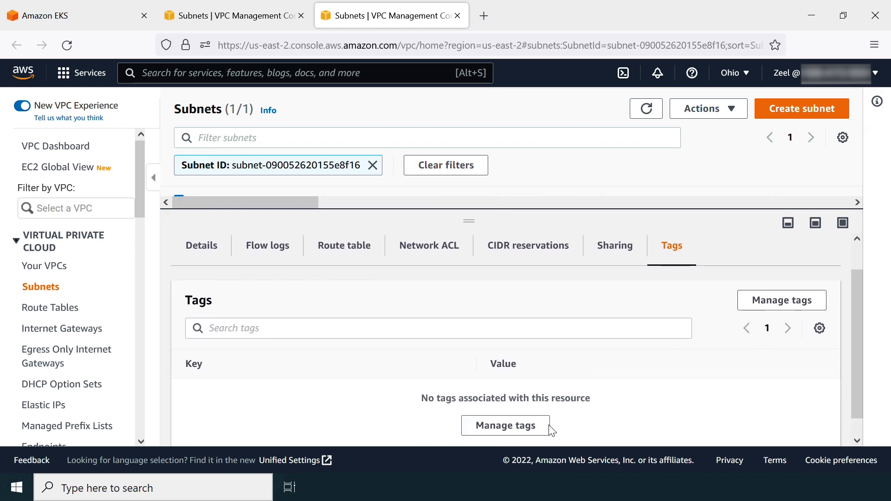
pyautogui.click(505, 425)
pyautogui.write('ku')
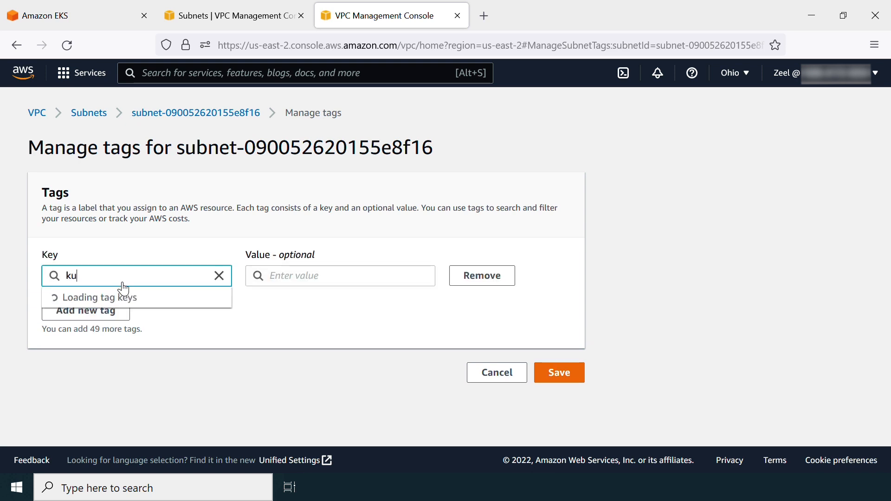
# Enter tag key kubernetes.io/cluster/eksdemocluster with value shared
pyautogui.write('bernetes')
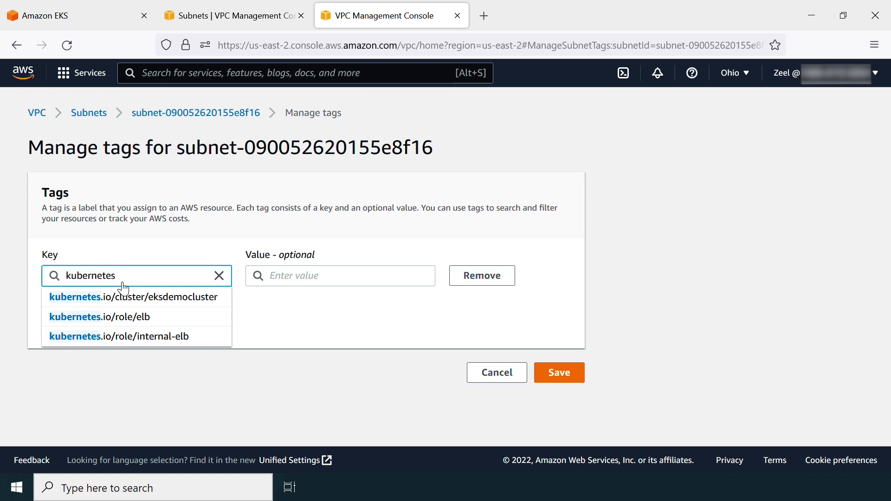
pyautogui.write('.io')
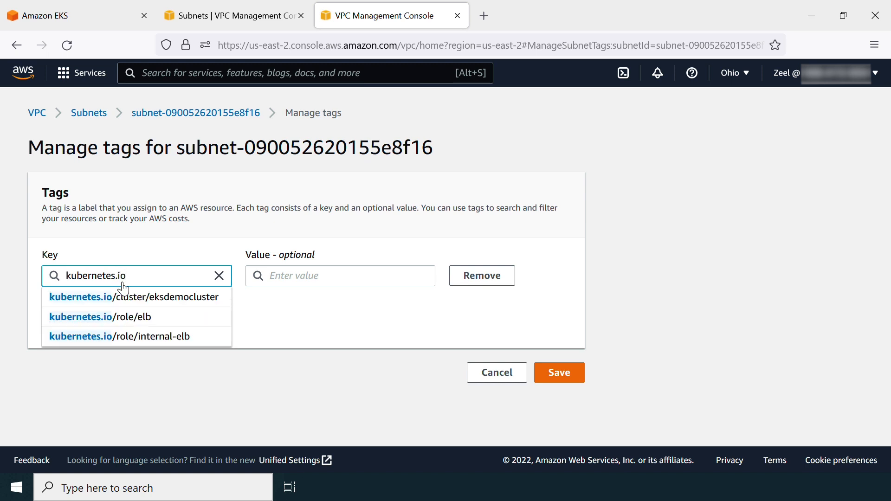
pyautogui.write('/cl')
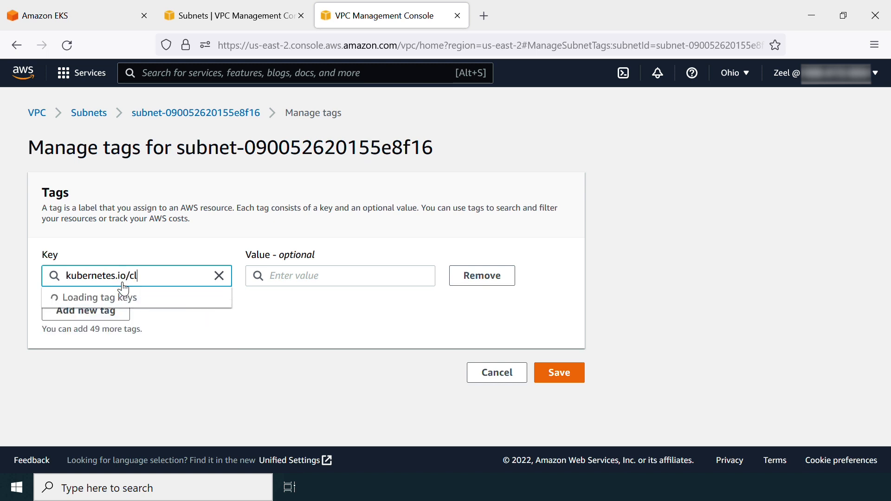
pyautogui.write('ust')
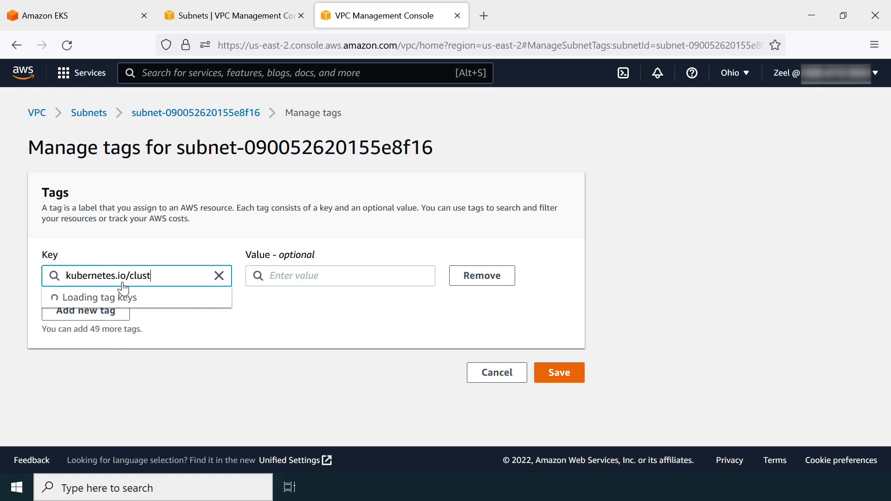
pyautogui.write('er/e')
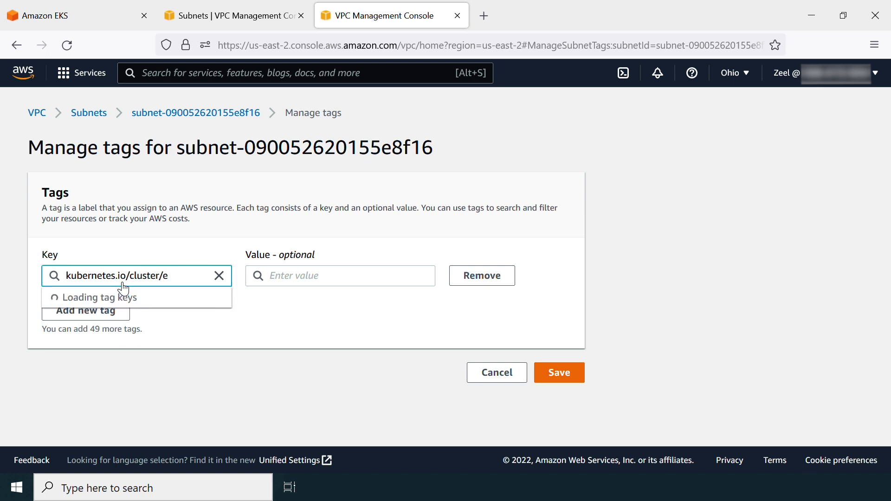
pyautogui.write('ksdemocluster')
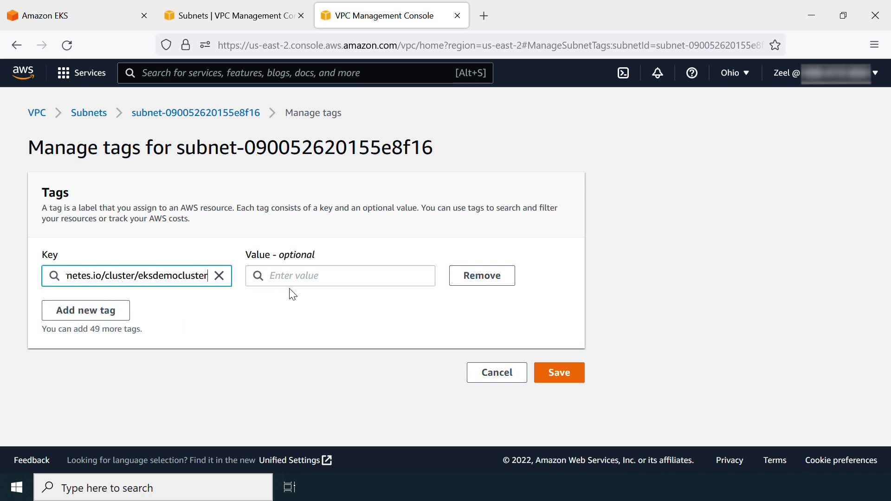
pyautogui.write('sh')
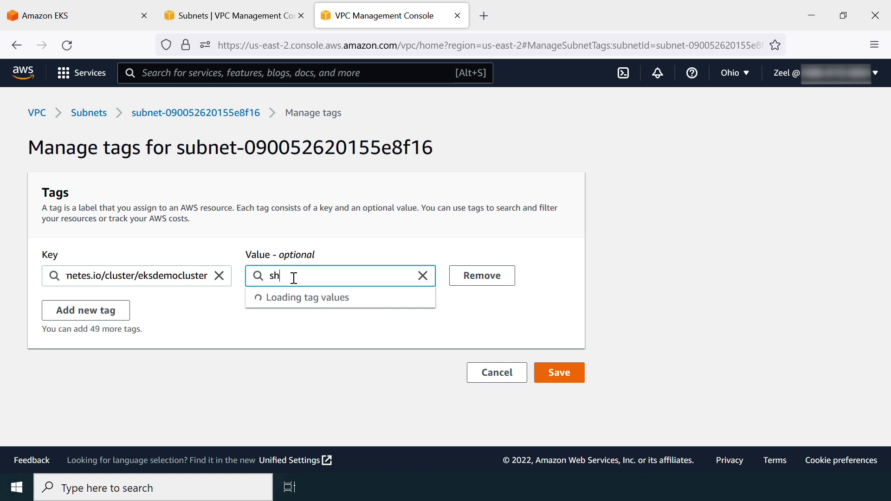
pyautogui.write('ared')
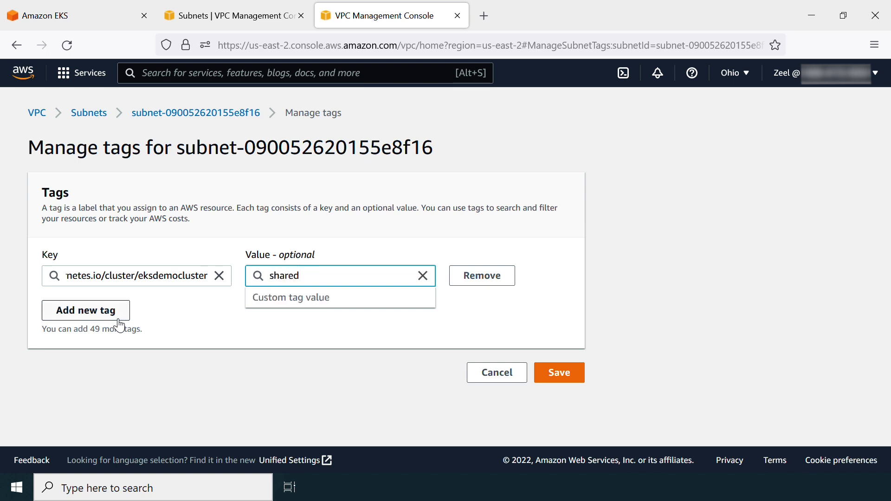
# Add a second tag row with key kubernetes.io/role/elb and value 1
pyautogui.click(86, 309)
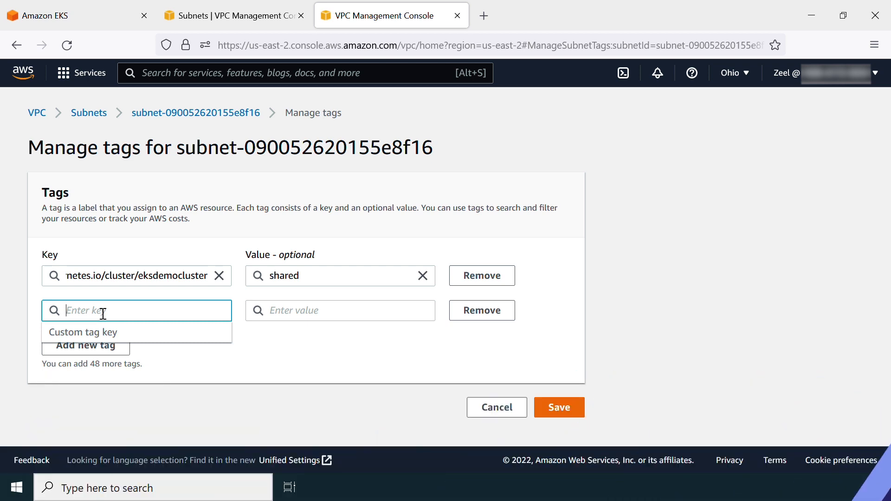
pyautogui.moveTo(786, 295)
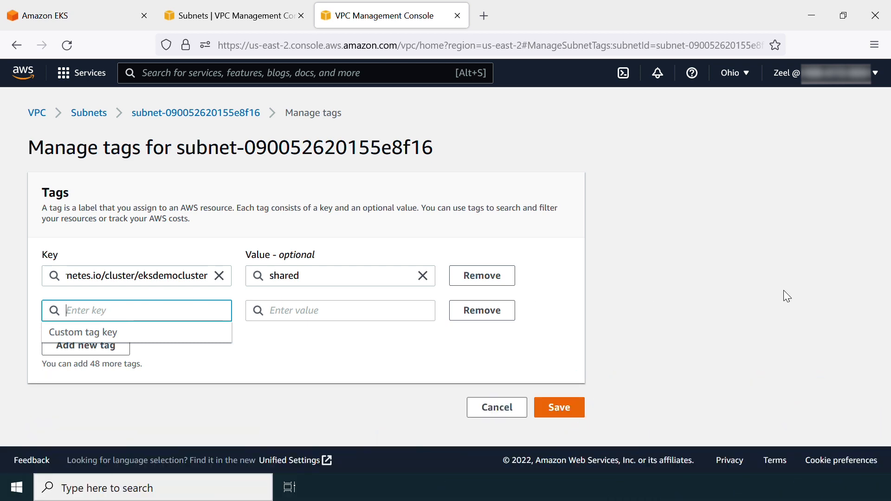
pyautogui.moveTo(262, 349)
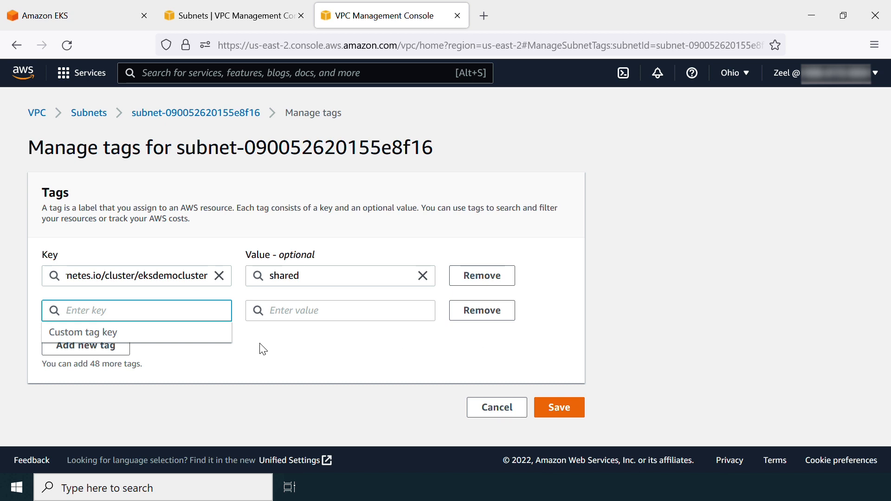
pyautogui.write('kuber')
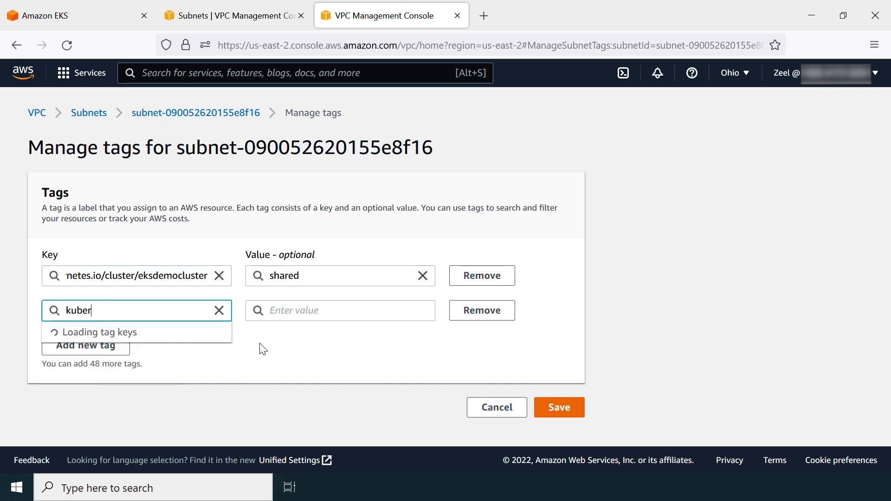
pyautogui.write('nete')
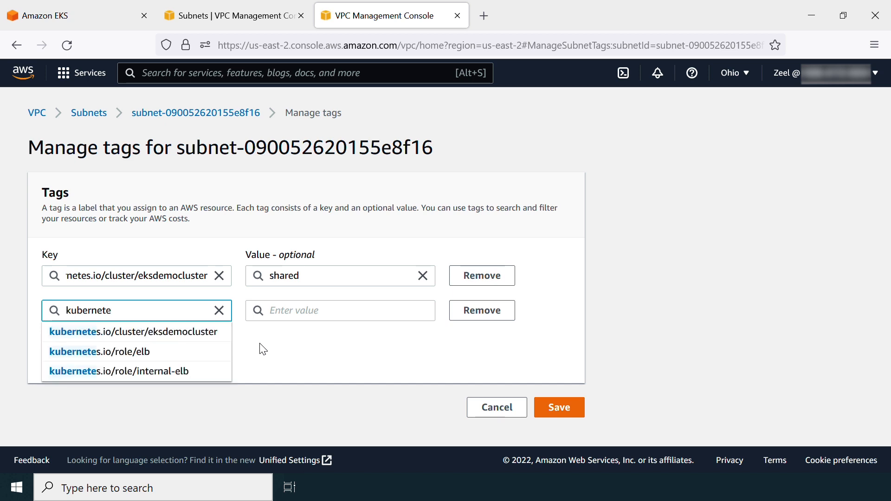
pyautogui.write('s.')
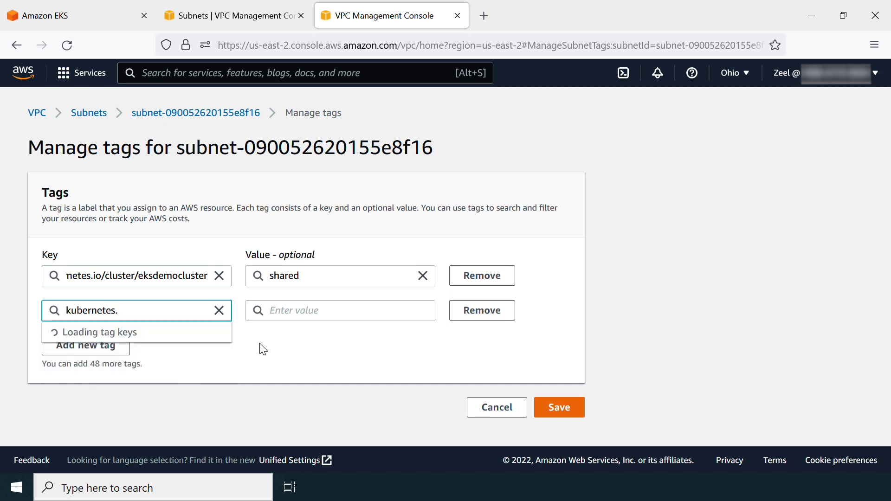
pyautogui.write('io')
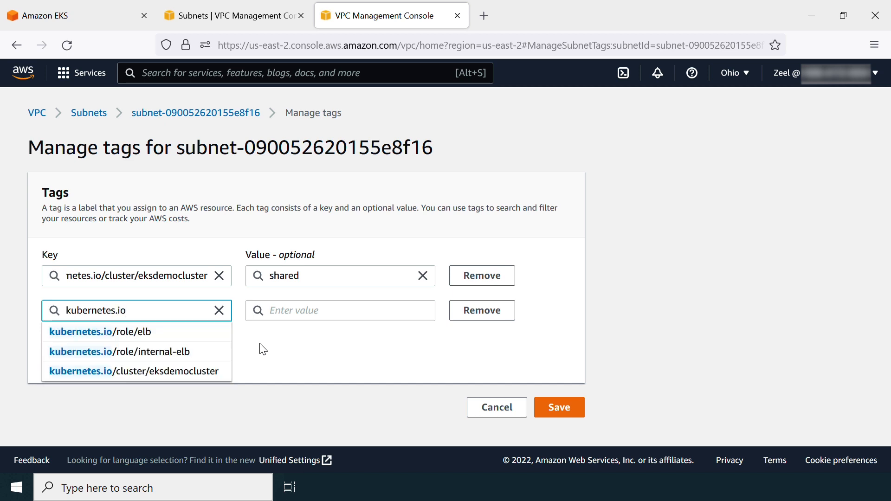
pyautogui.write('/')
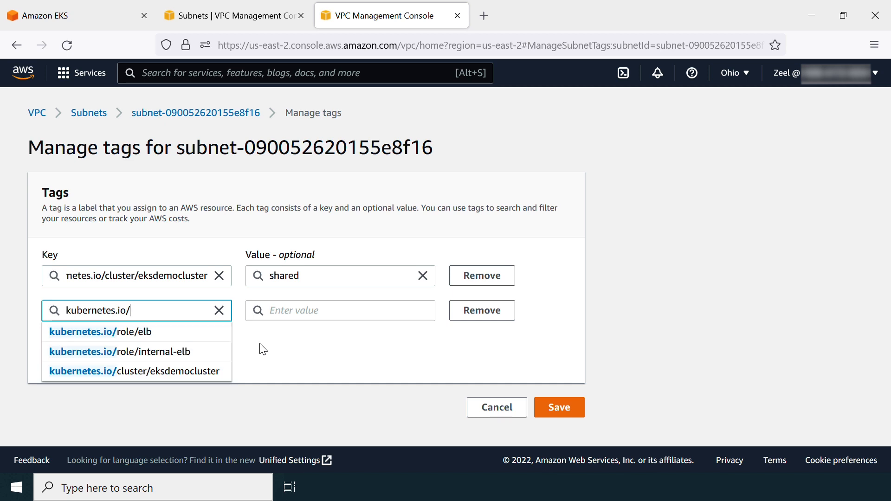
pyautogui.write('r')
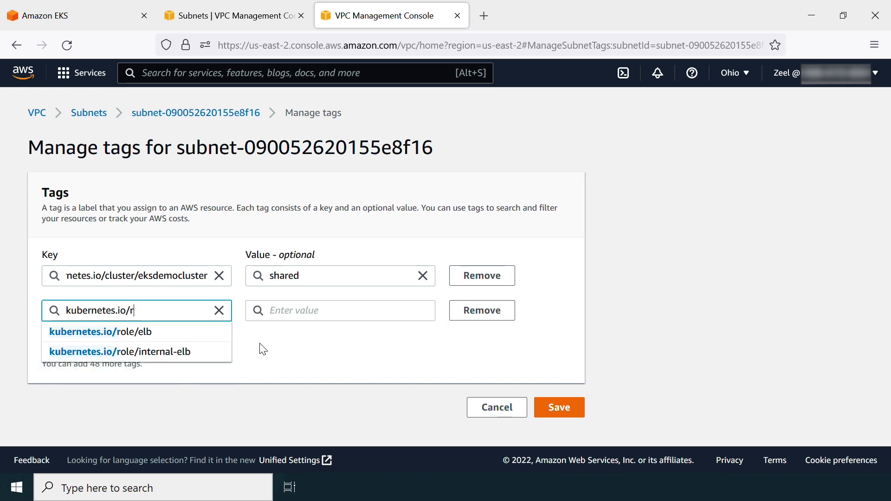
pyautogui.write('ole/elb')
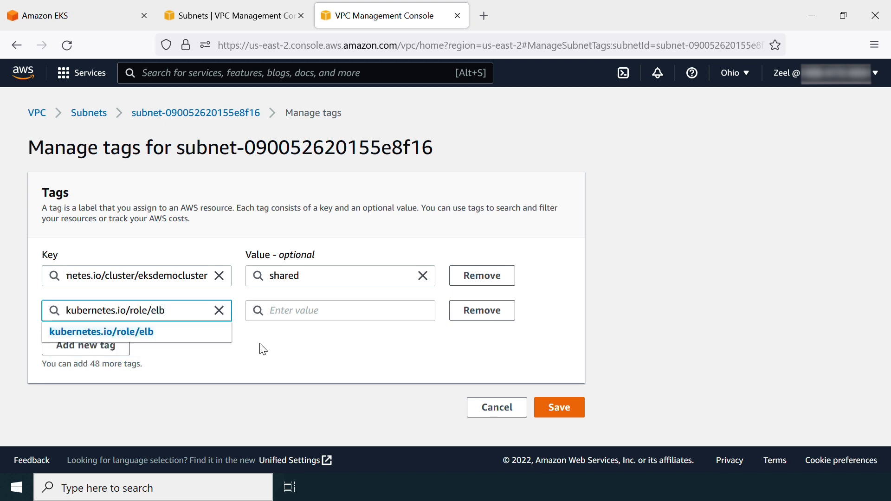
pyautogui.moveTo(101, 335)
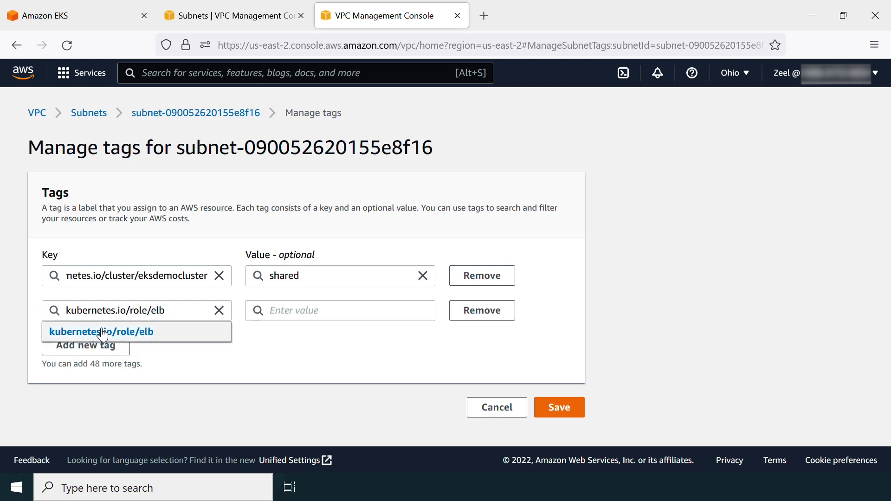
pyautogui.write('1')
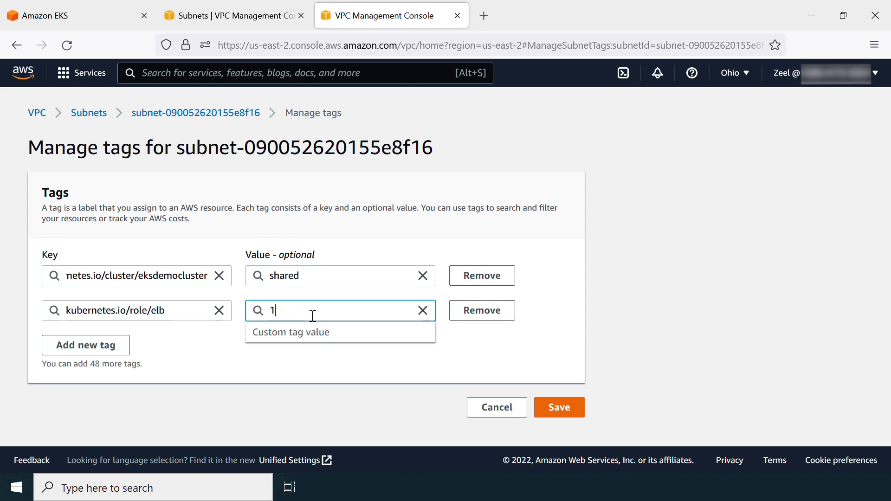
# Save the first subnet's tags, then tag subnet-06e30039c57df6289 with cluster=shared and role/elb=1 and save
pyautogui.click(558, 407)
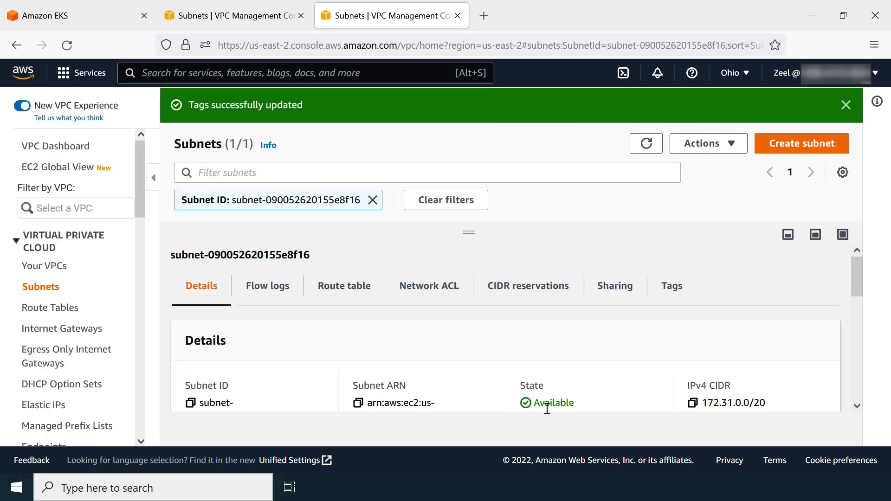
pyautogui.click(233, 16)
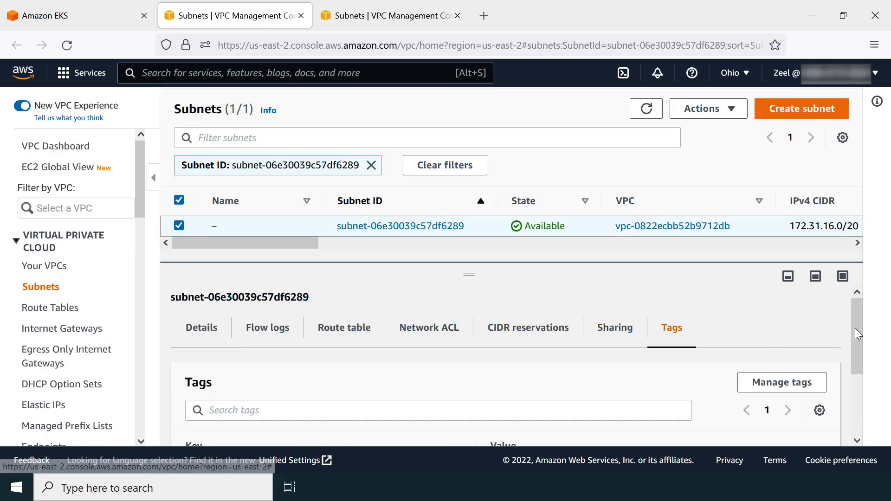
pyautogui.click(781, 382)
pyautogui.write('kubernetes.io/cluster')
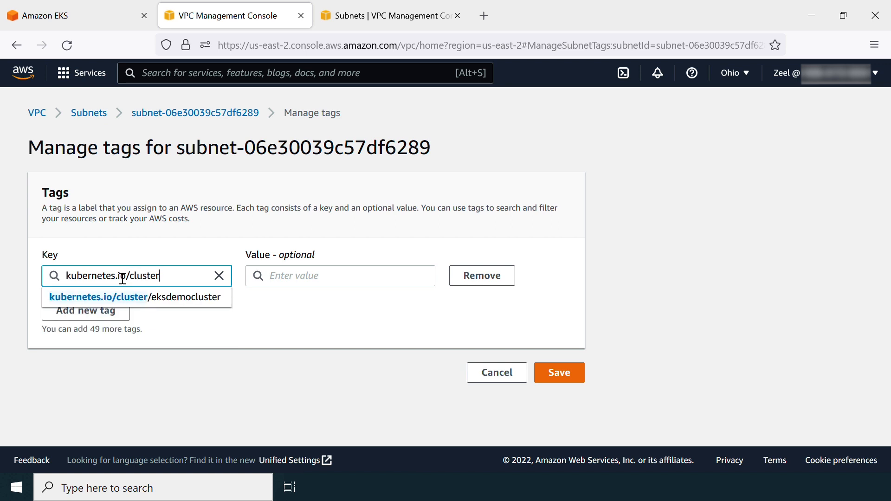
pyautogui.click(135, 296)
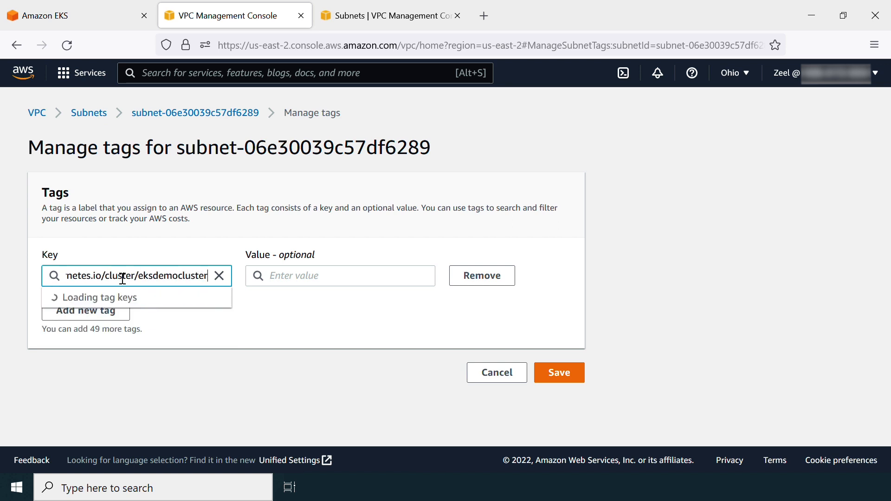
pyautogui.write('shared')
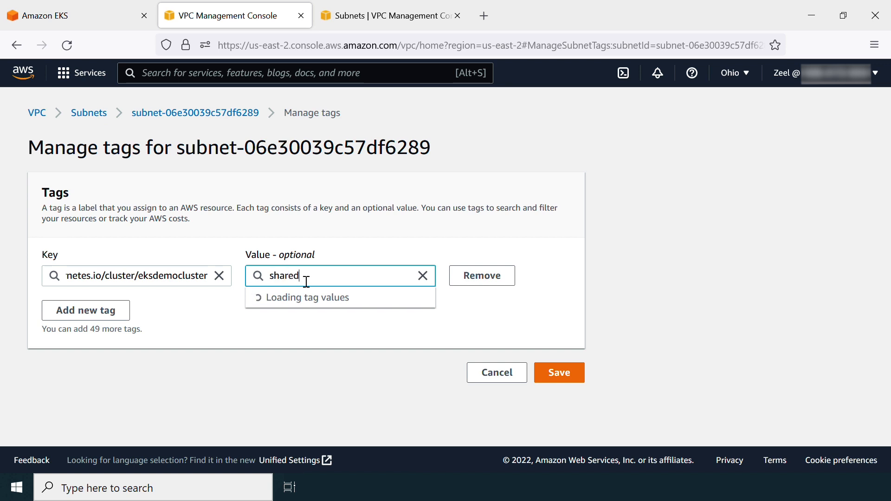
pyautogui.click(85, 311)
pyautogui.write('kubernetes.io/')
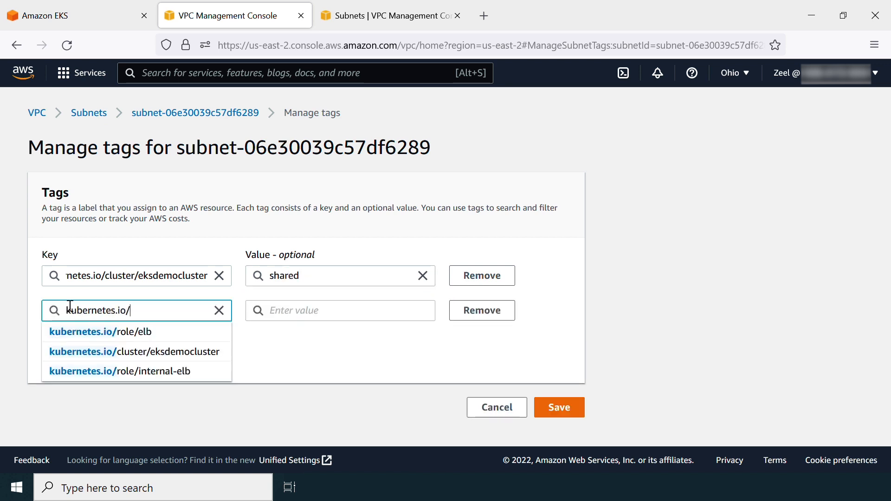
pyautogui.click(120, 331)
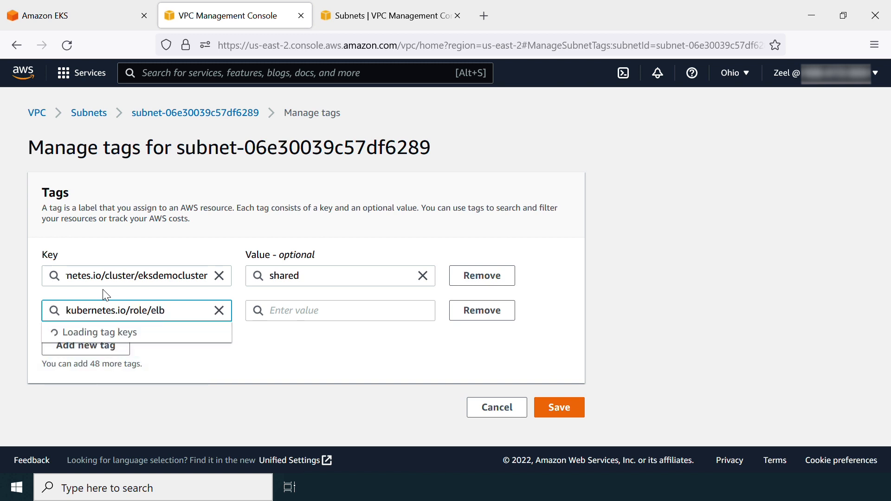
pyautogui.write('1')
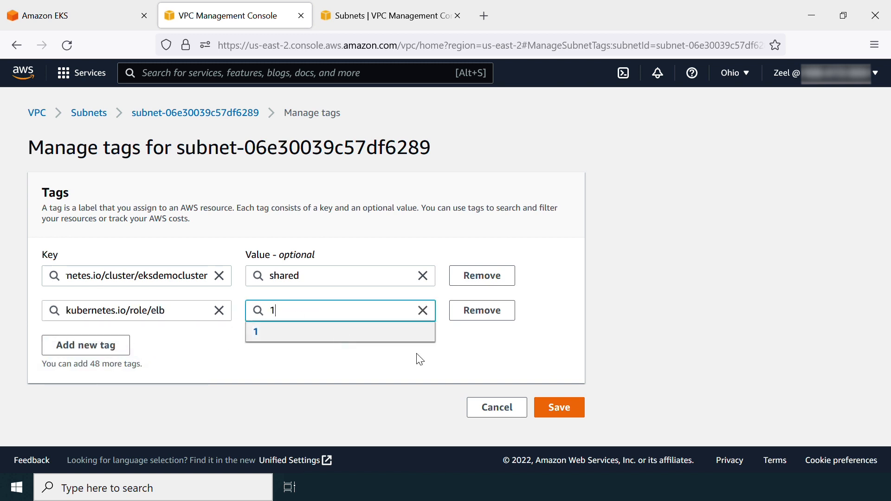
pyautogui.click(558, 407)
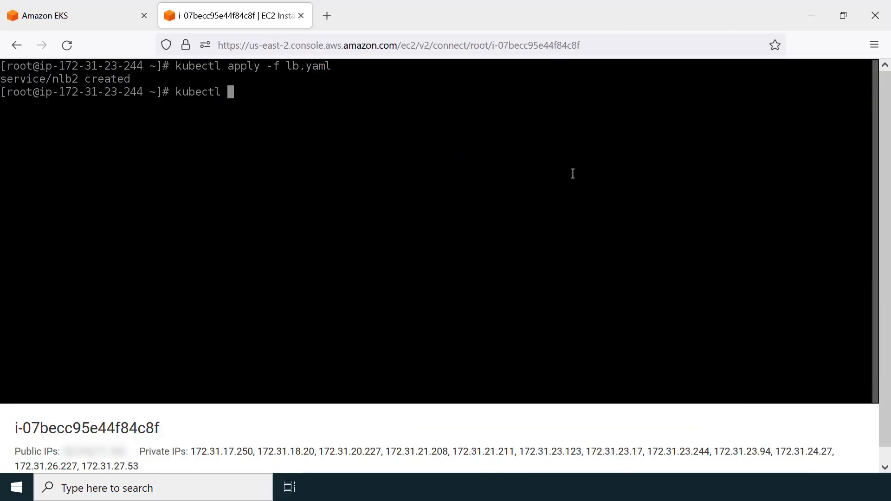
# Run kubectl describe svc nlb2 to inspect the recreated service
pyautogui.write('describe svc nlb2')
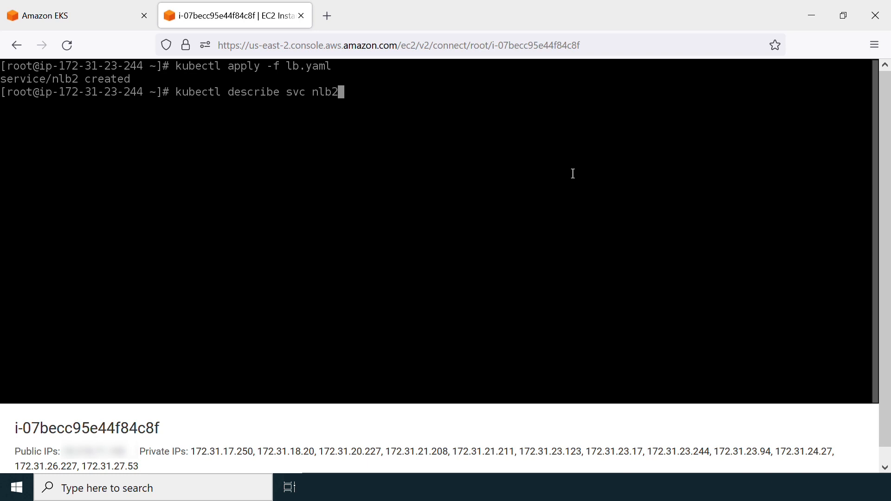
pyautogui.press('Return')
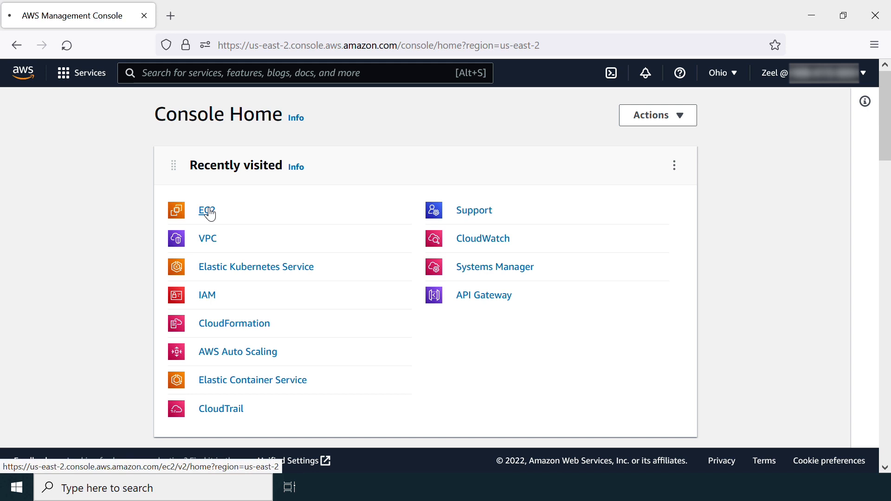
# Show EC2's Load Balancers list, with k8s-default-nlb2-163d591b69 provisioning
pyautogui.click(203, 210)
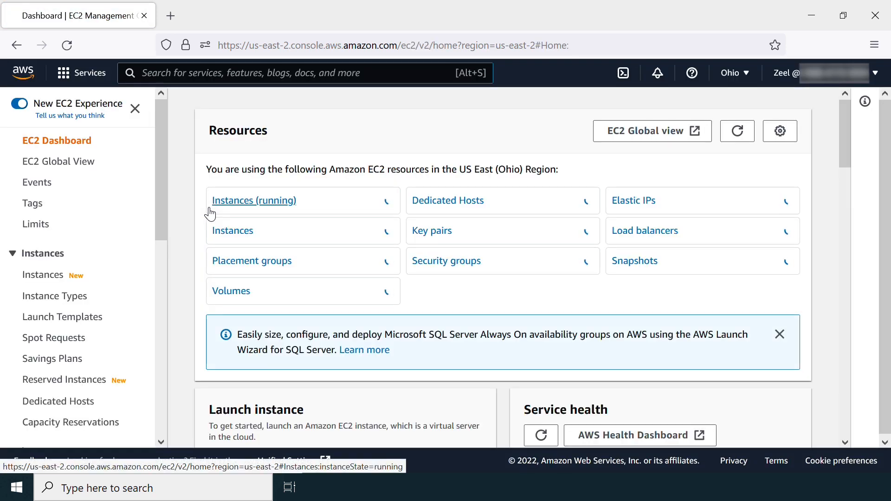
pyautogui.scroll(-3)
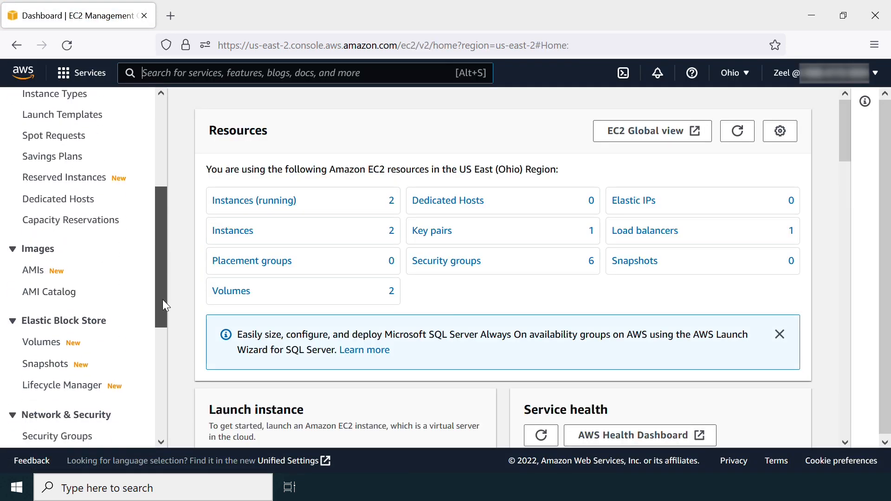
pyautogui.scroll(-3)
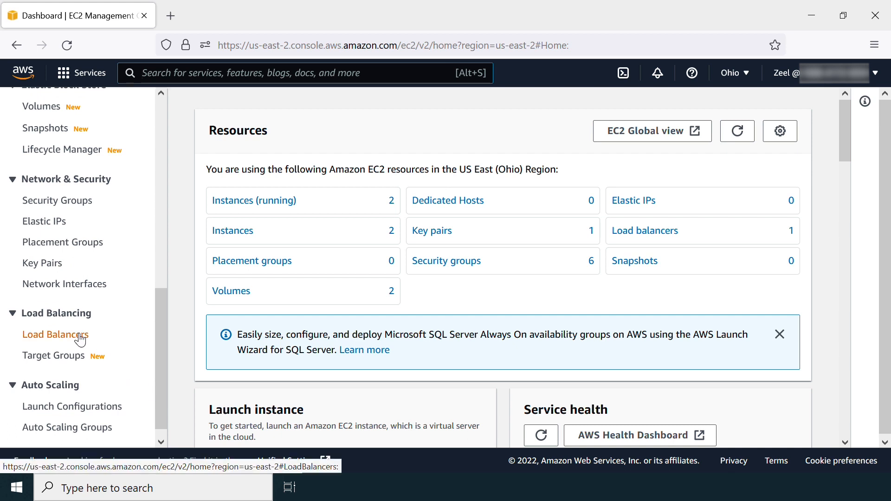
pyautogui.click(55, 334)
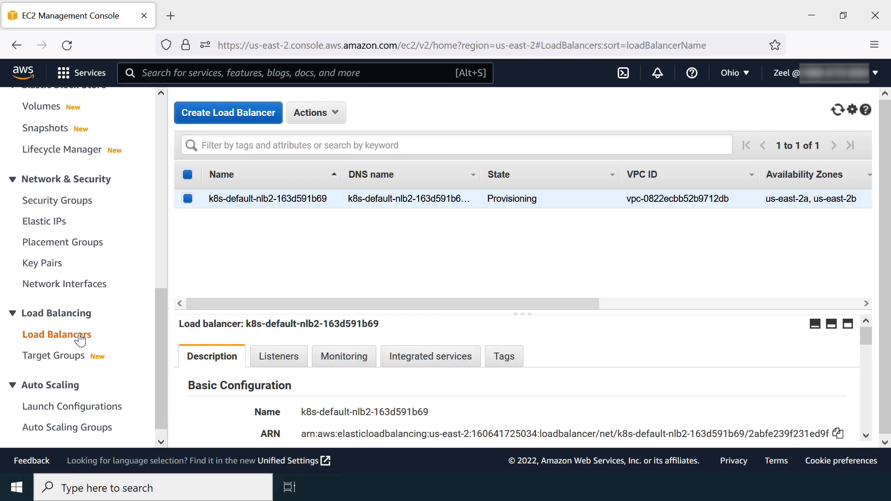
pyautogui.moveTo(192, 213)
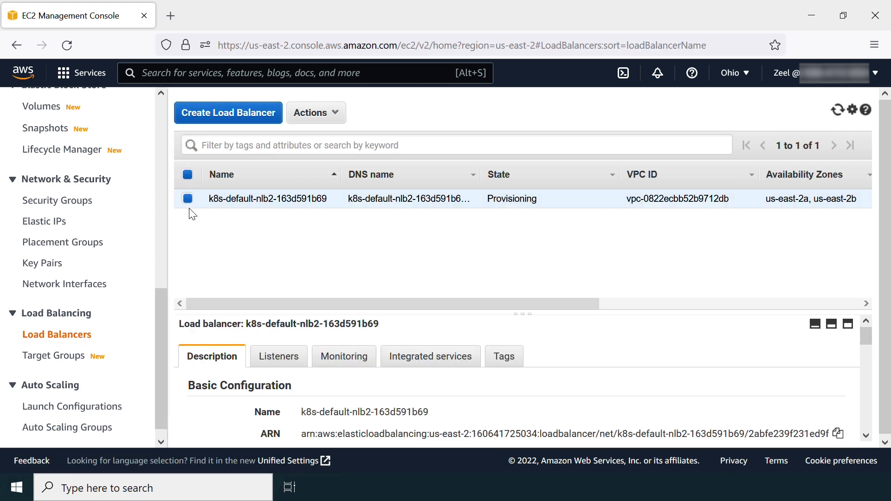
pyautogui.moveTo(492, 219)
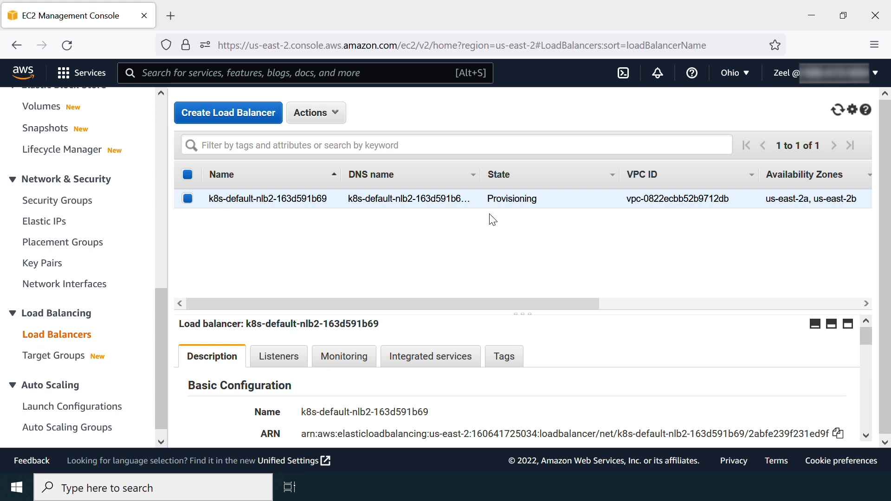
pyautogui.moveTo(507, 211)
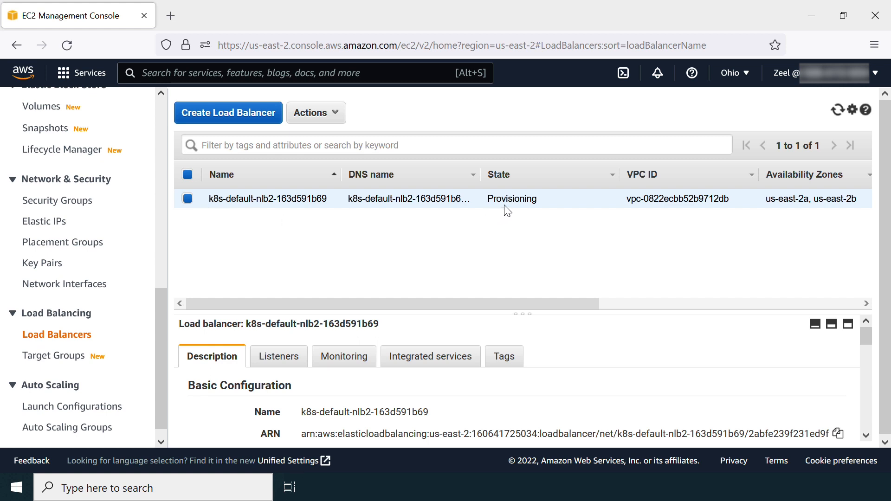